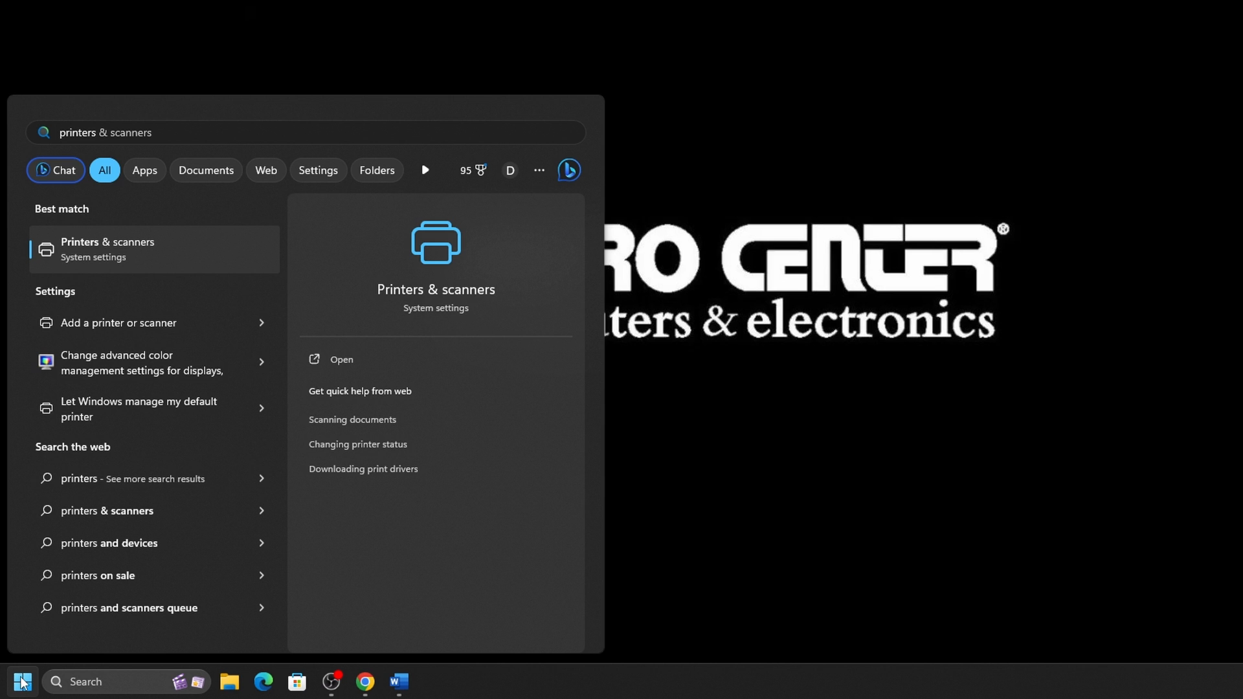
mouse_move(187, 263)
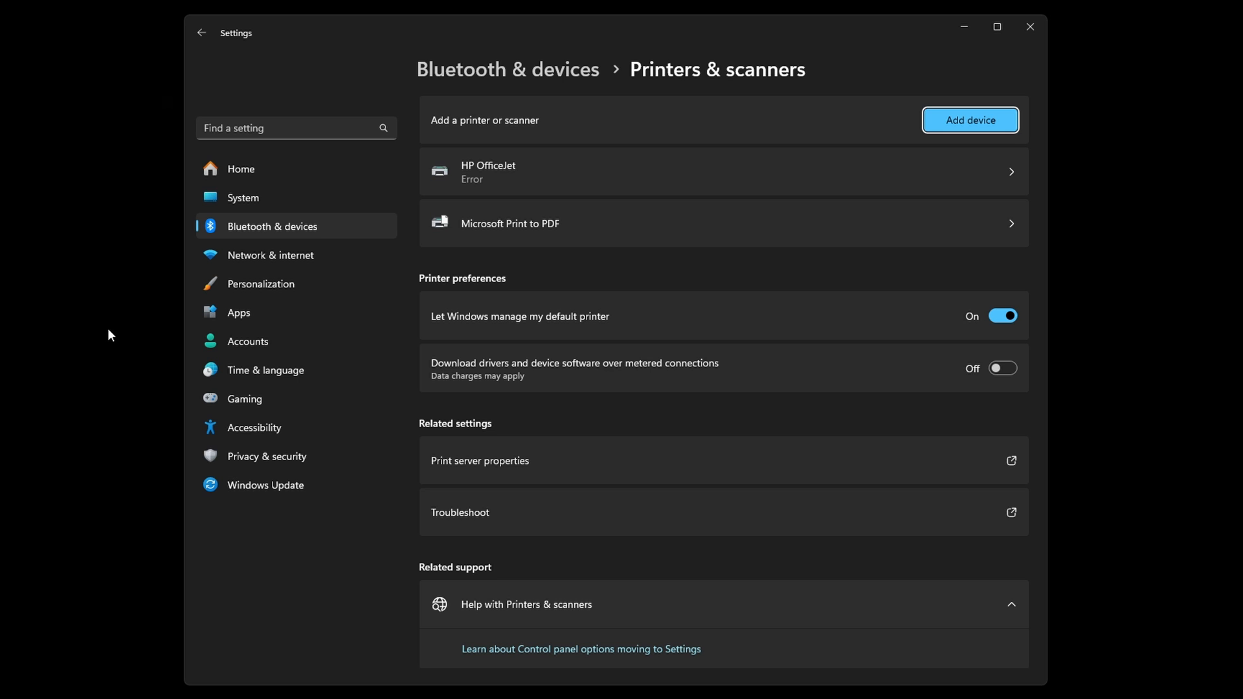
mouse_move(711, 165)
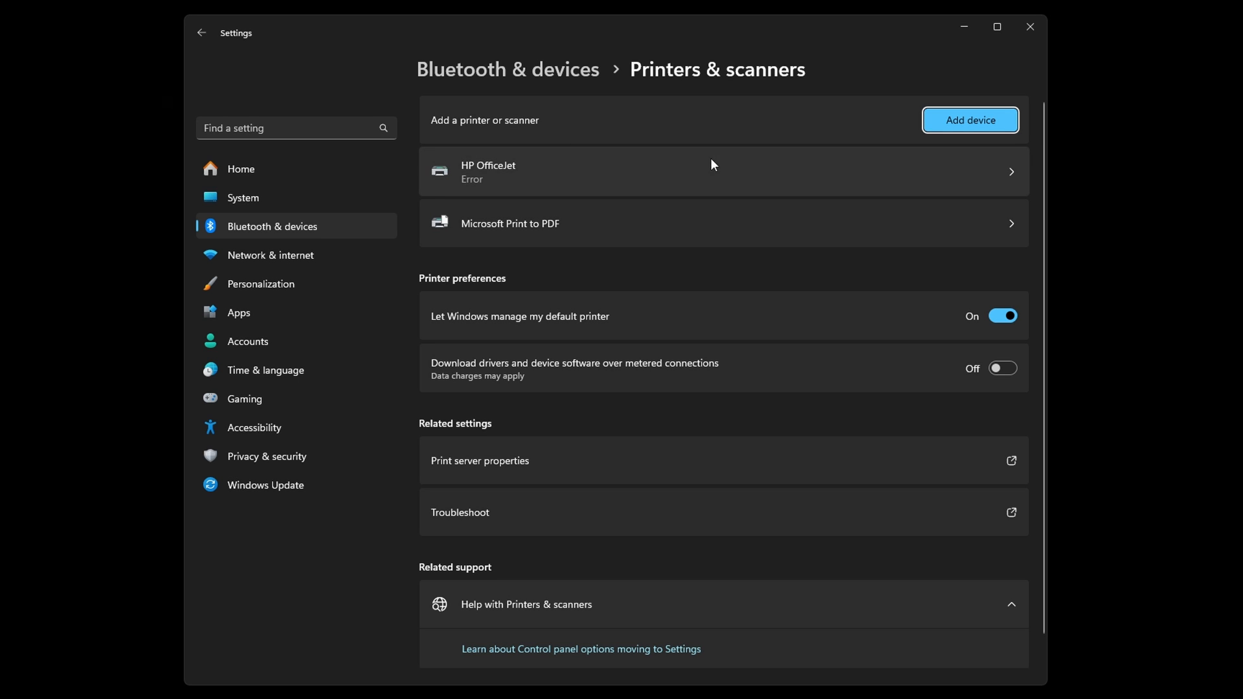
mouse_move(1010, 181)
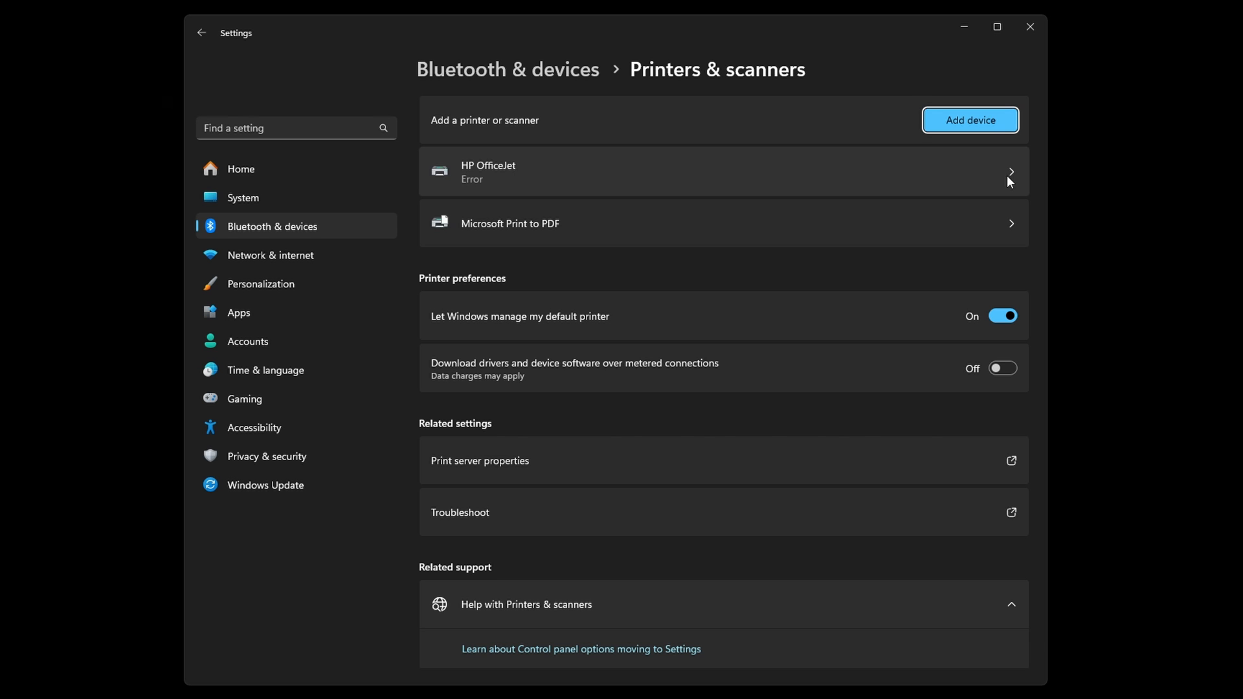
- Show the HP OfficeJet printer's own page with its Error status and settings
left_click(721, 173)
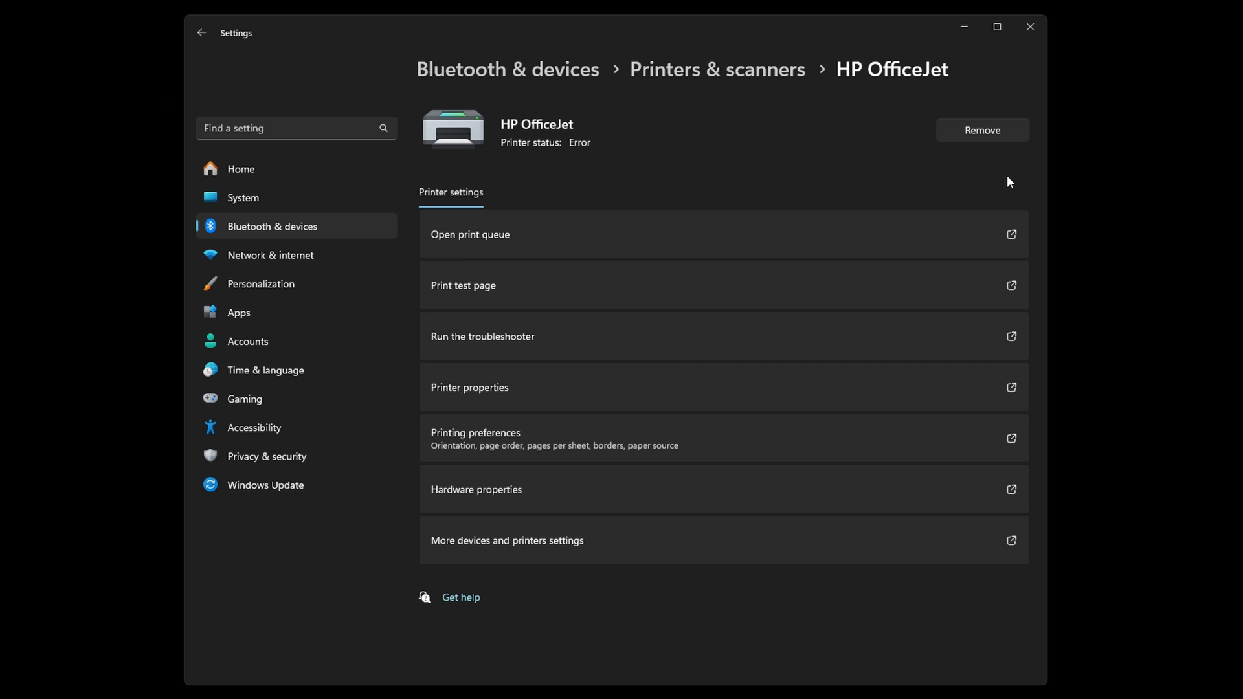
mouse_move(629, 238)
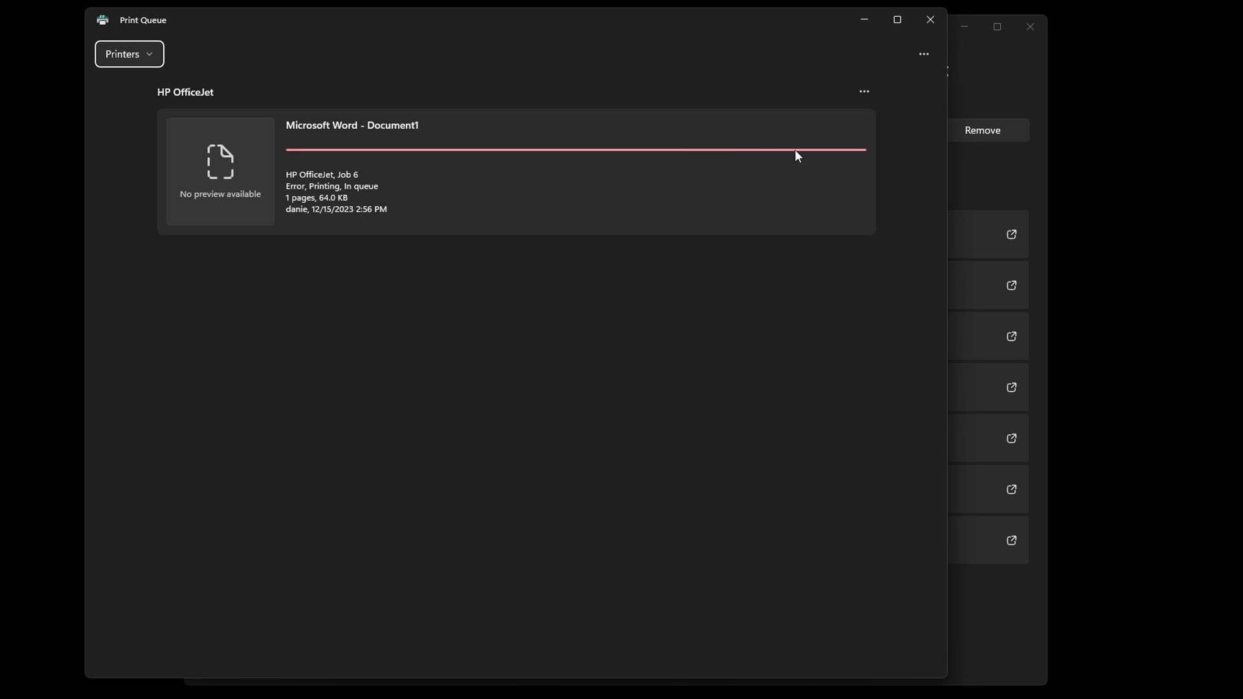
mouse_move(334, 199)
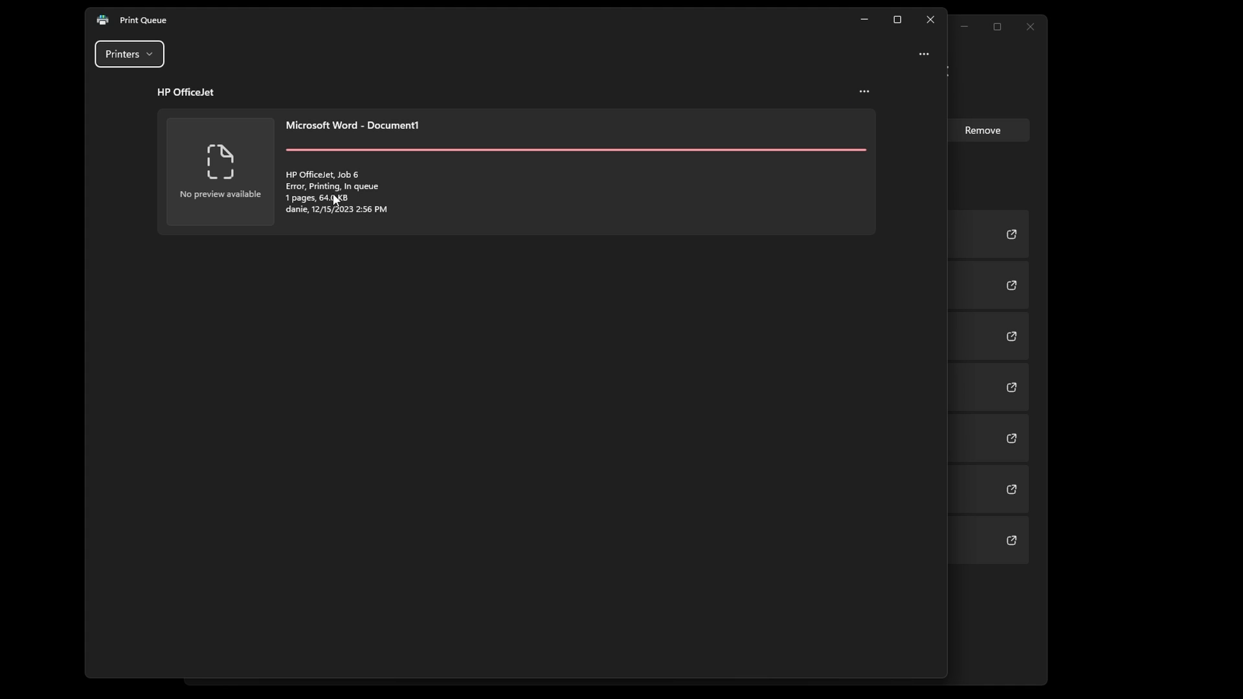
- Cancel all queued jobs for the HP OfficeJet and confirm, so Document1 shows Deleting
left_click(864, 91)
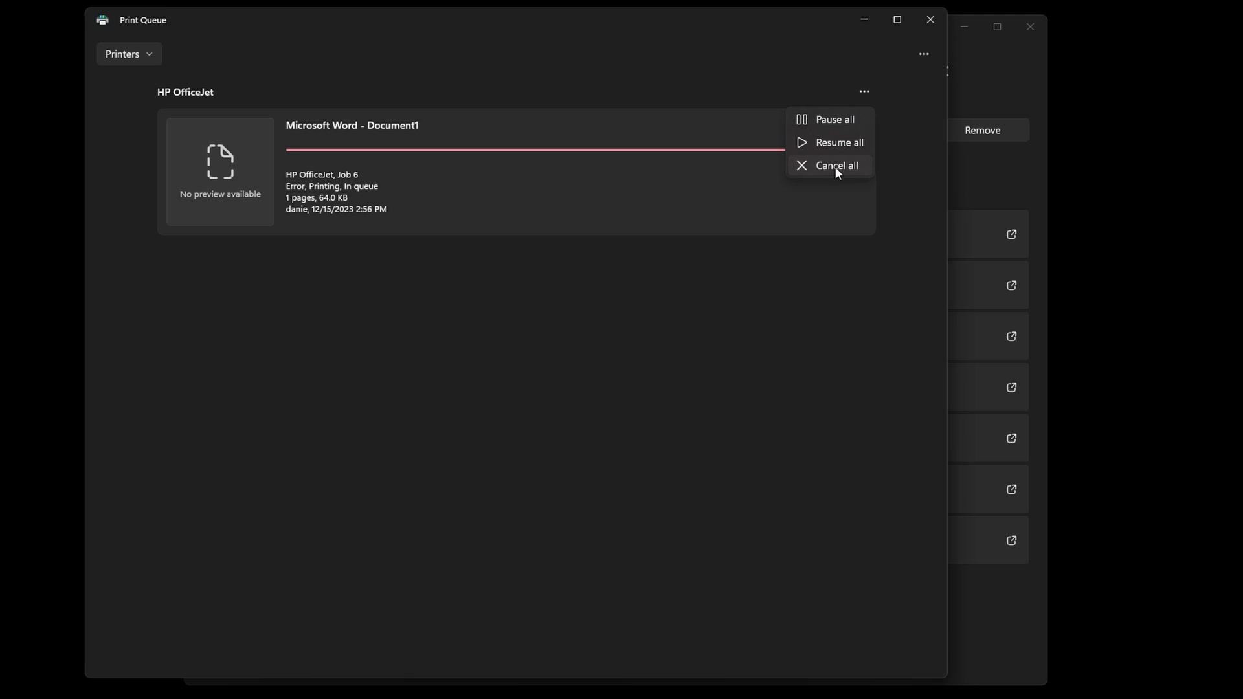
left_click(835, 165)
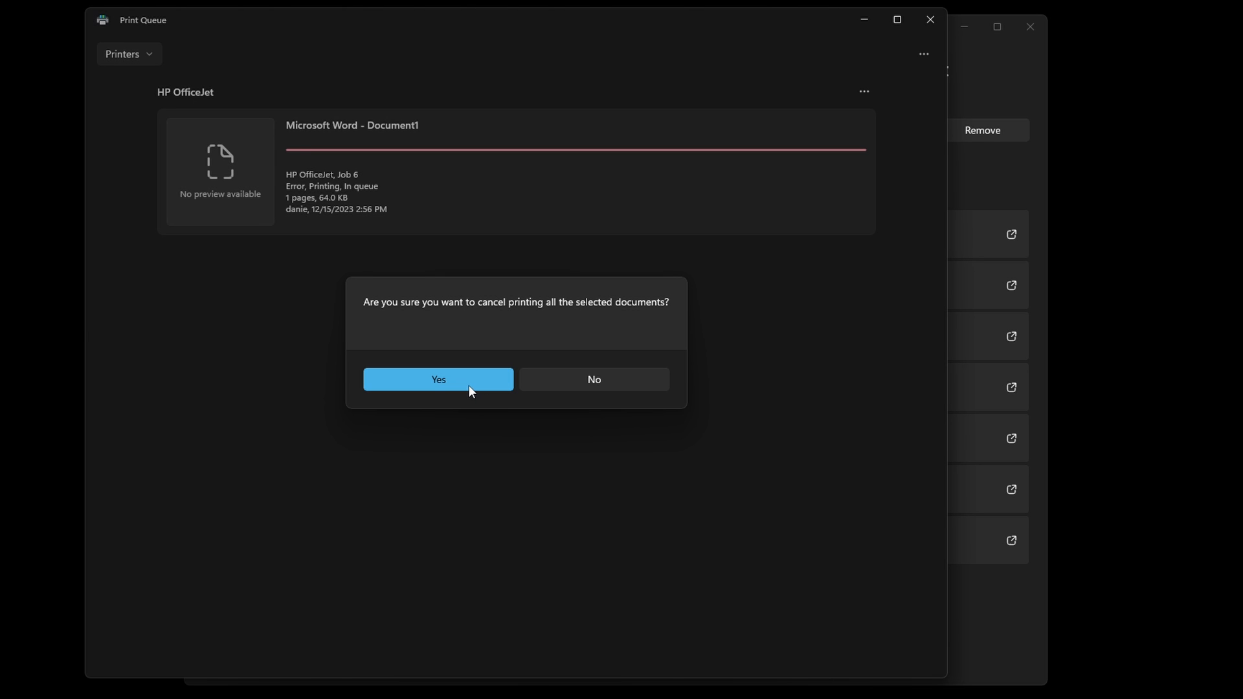
left_click(438, 380)
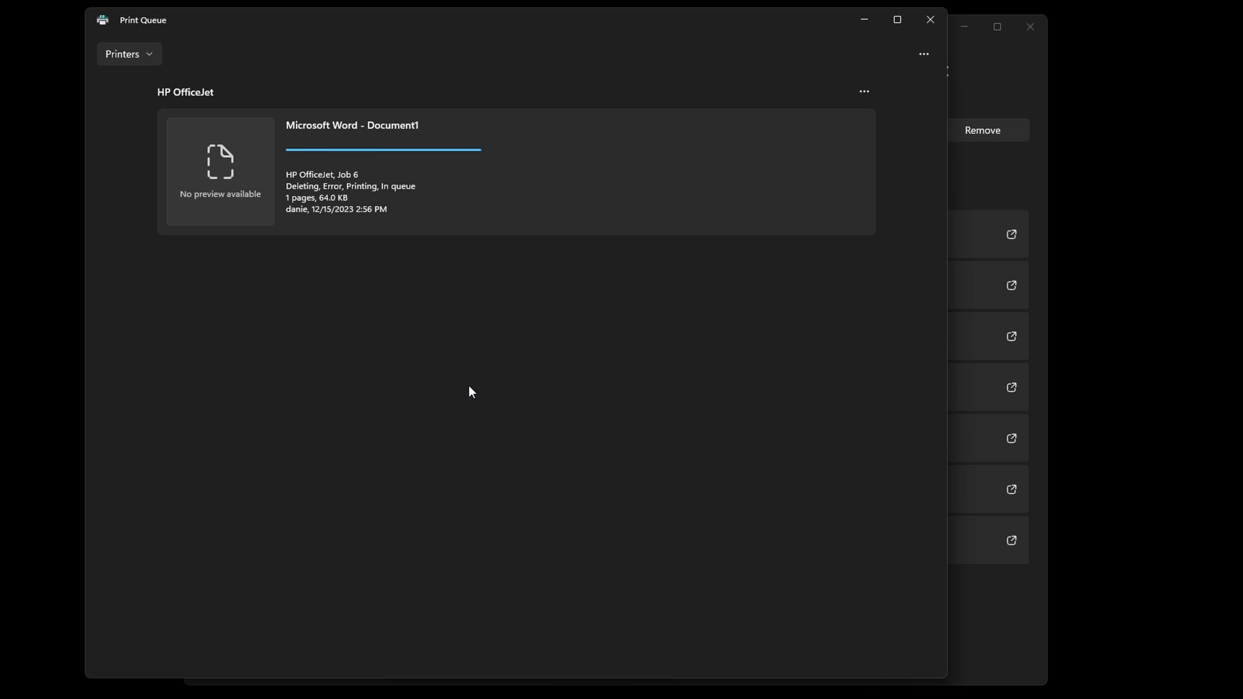